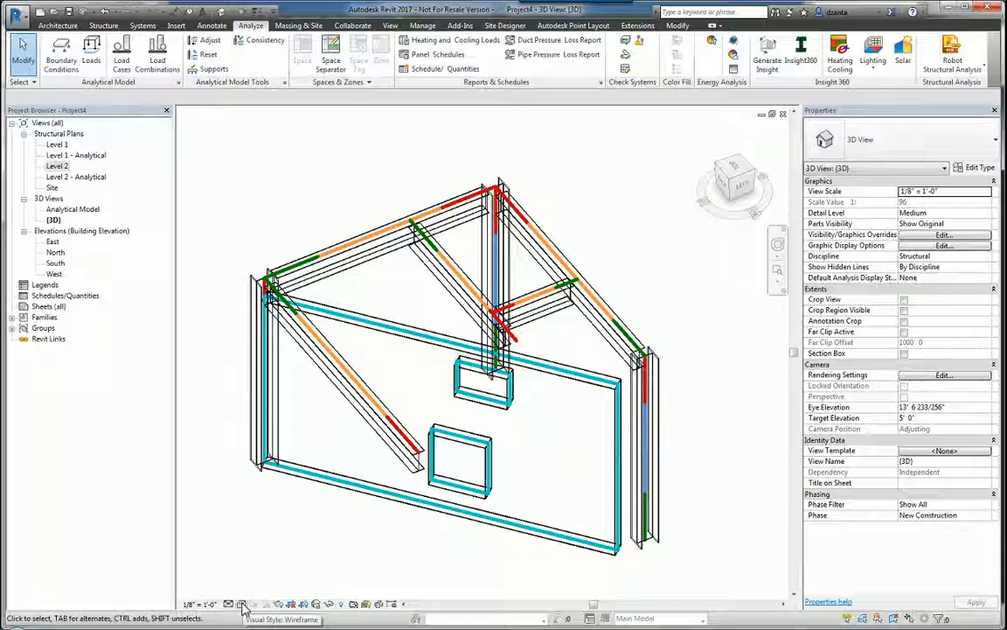
{"action": "mouse_move", "coordinate": [79, 258]}
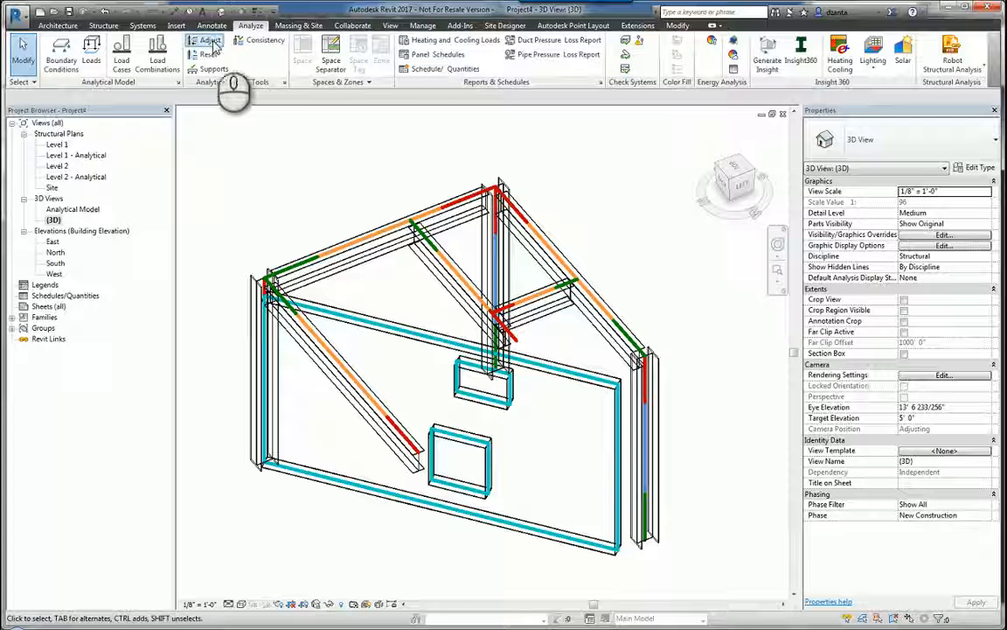
Step: Enter analytical model editing mode with Adjust on the Analyze tab
{"action": "left_click", "coordinate": [206, 41]}
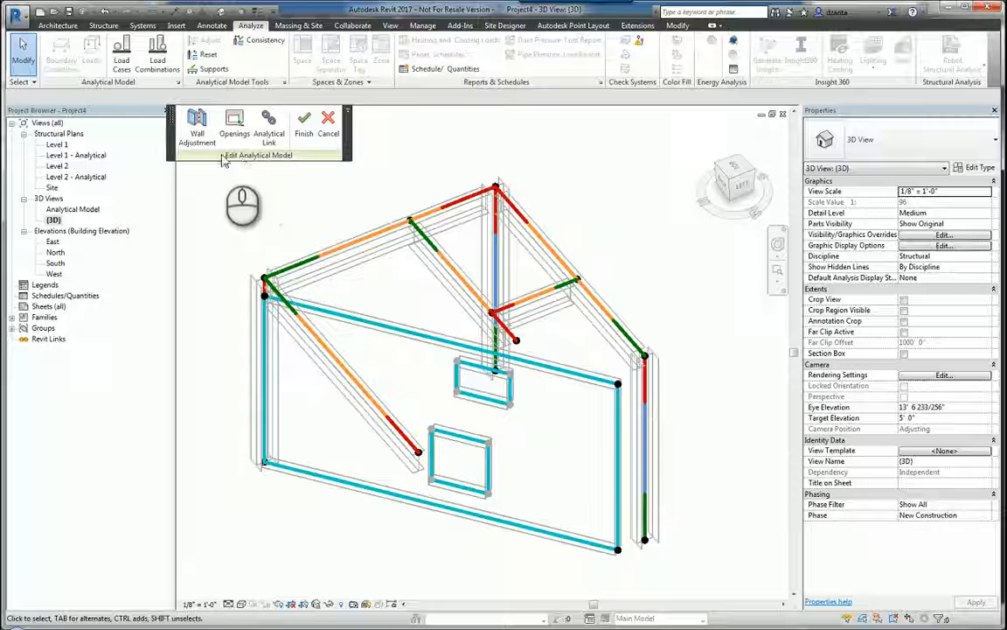
{"action": "mouse_move", "coordinate": [233, 123]}
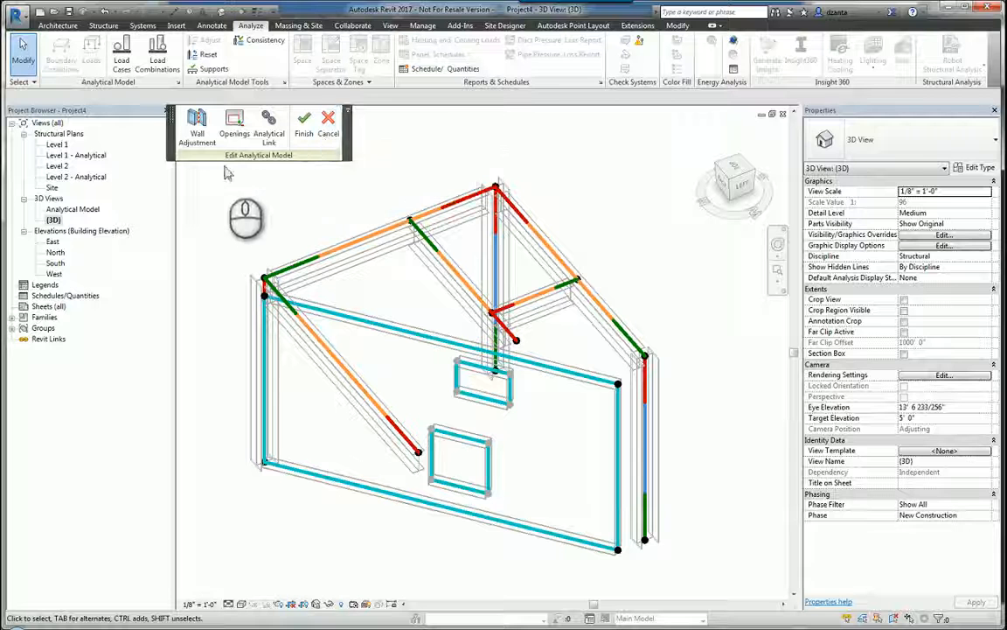
{"action": "mouse_move", "coordinate": [197, 125]}
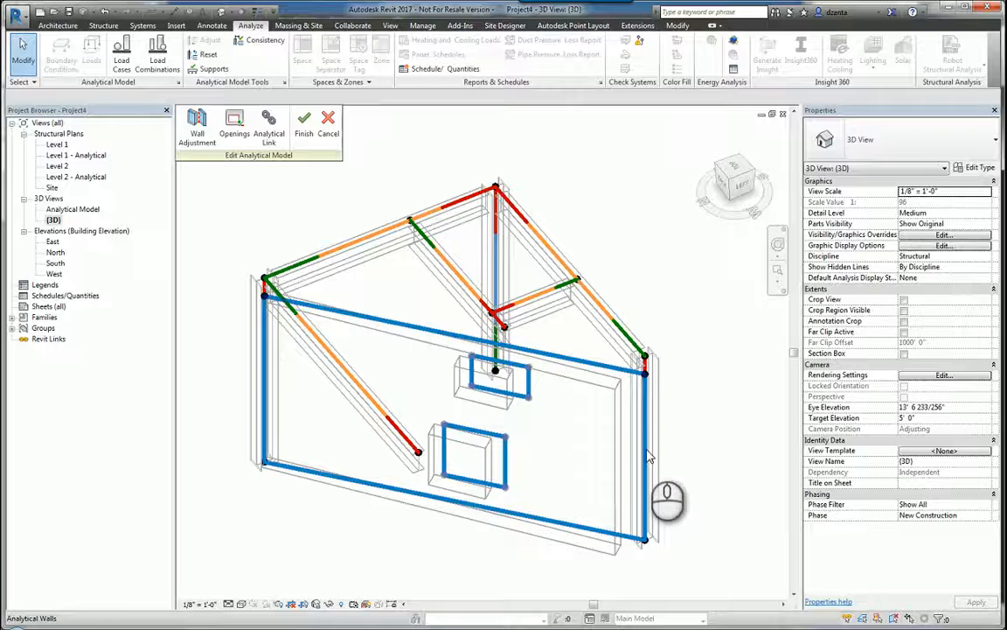
Step: Use the Openings tool to choose which wall openings the analytical surface includes
{"action": "left_click", "coordinate": [234, 122]}
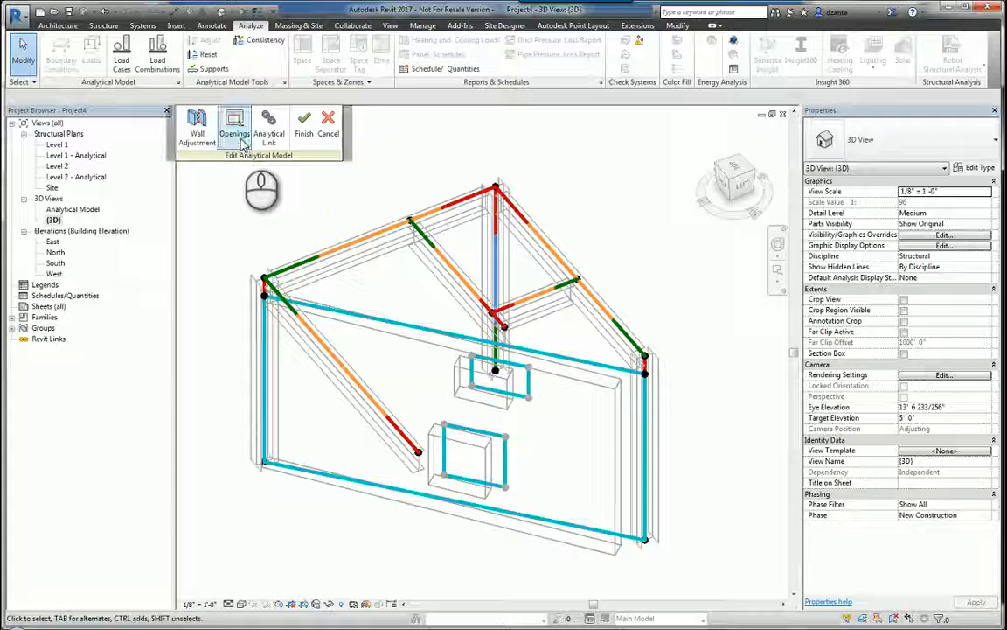
{"action": "mouse_move", "coordinate": [234, 126]}
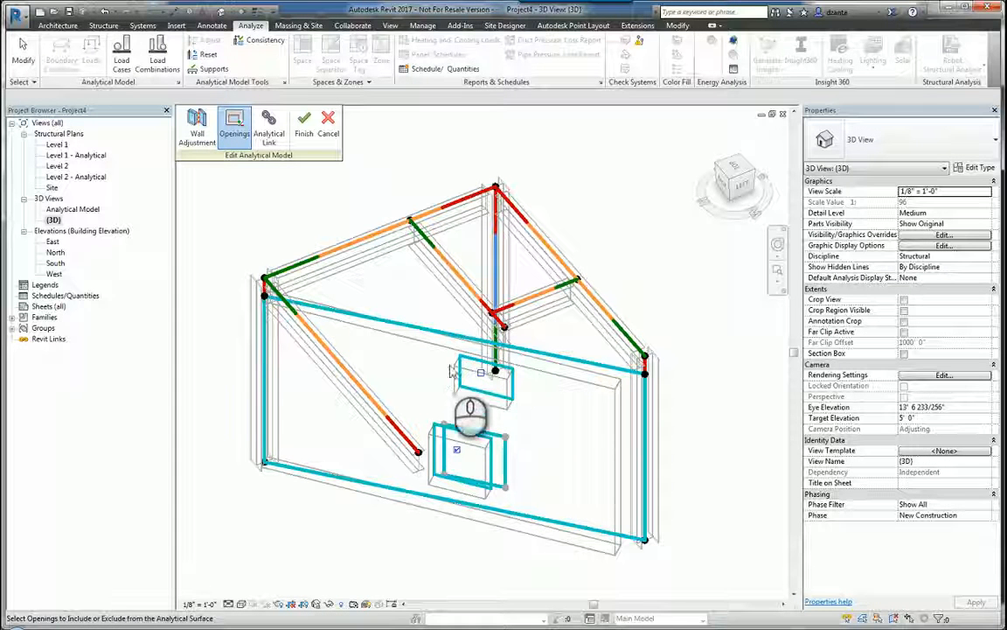
{"action": "mouse_move", "coordinate": [270, 122]}
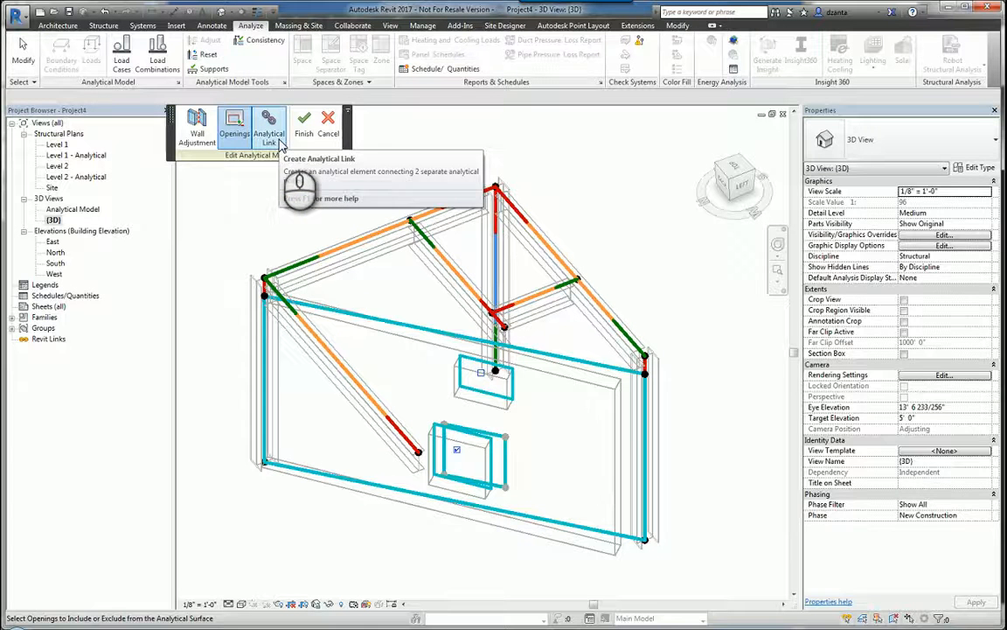
Step: Start an analytical link, then cancel the analytical edits and confirm discarding them
{"action": "left_click", "coordinate": [270, 127]}
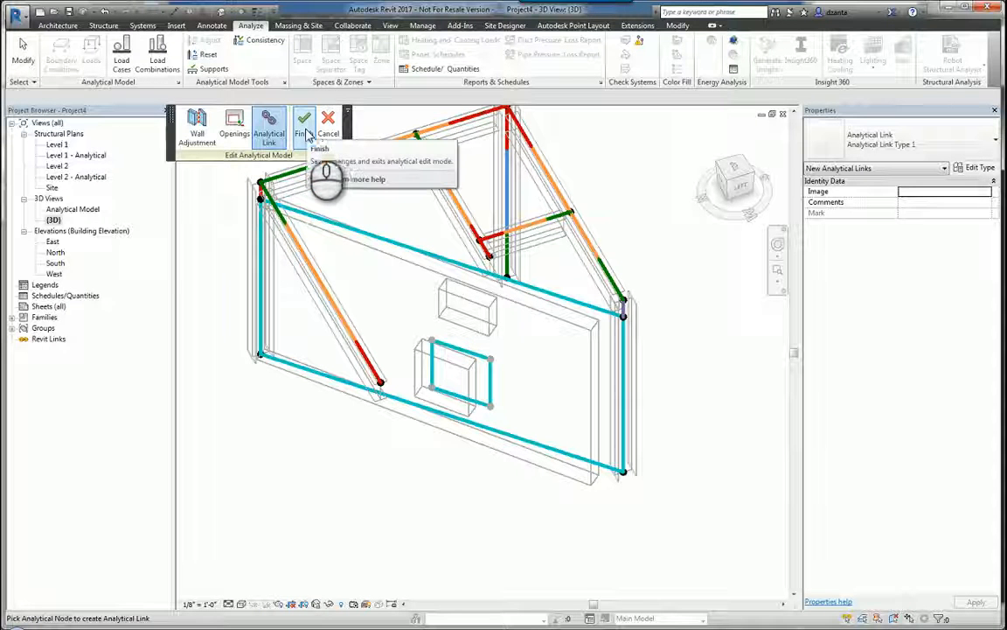
{"action": "left_click", "coordinate": [328, 122]}
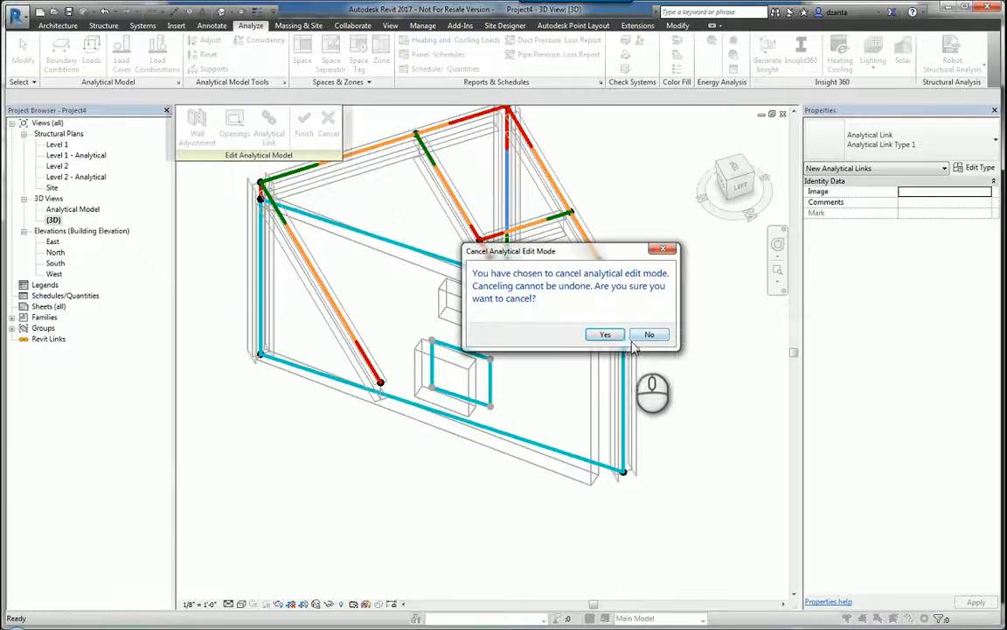
{"action": "left_click", "coordinate": [605, 334]}
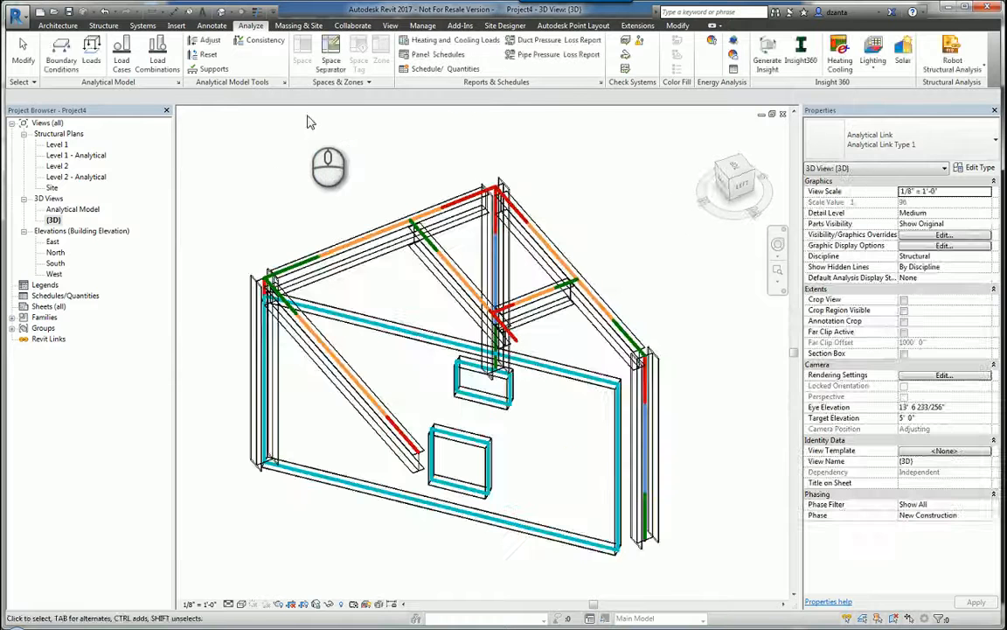
{"action": "mouse_move", "coordinate": [209, 55]}
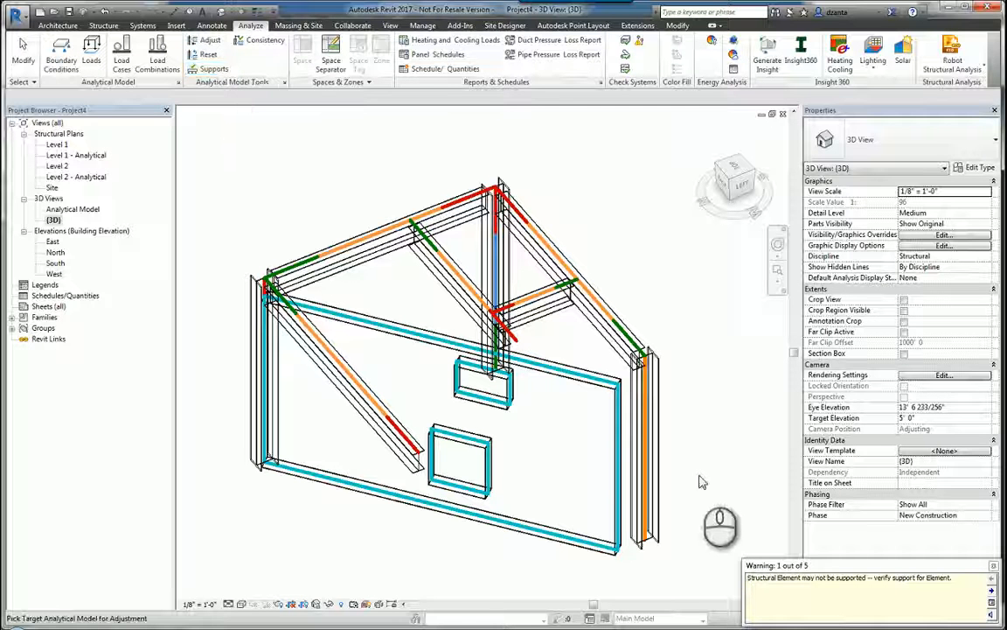
{"action": "mouse_move", "coordinate": [662, 319]}
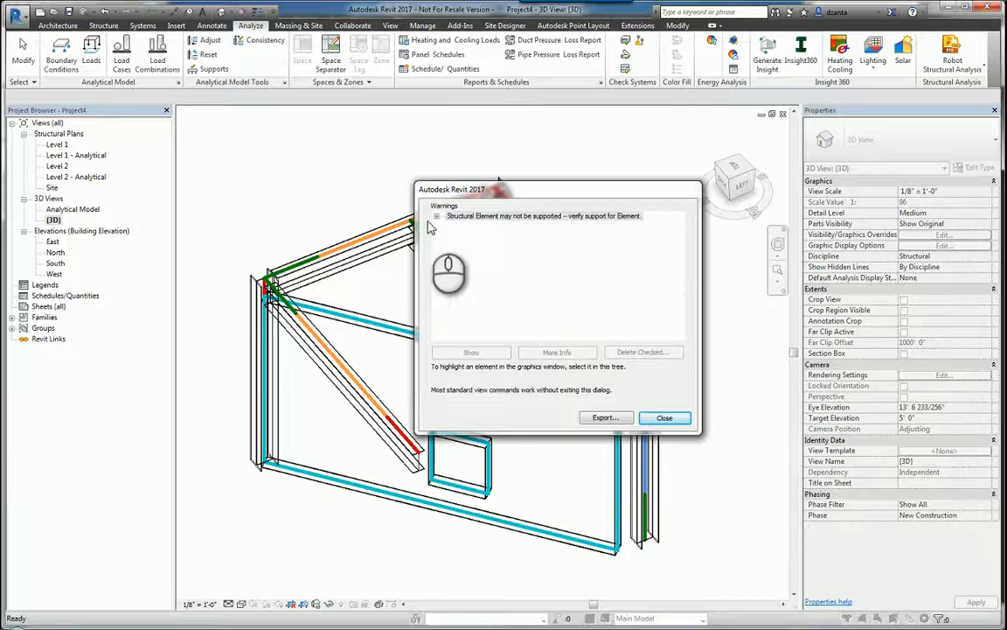
Step: Show the flagged analytical column from Warning 1, then close the warnings list
{"action": "left_click", "coordinate": [437, 216]}
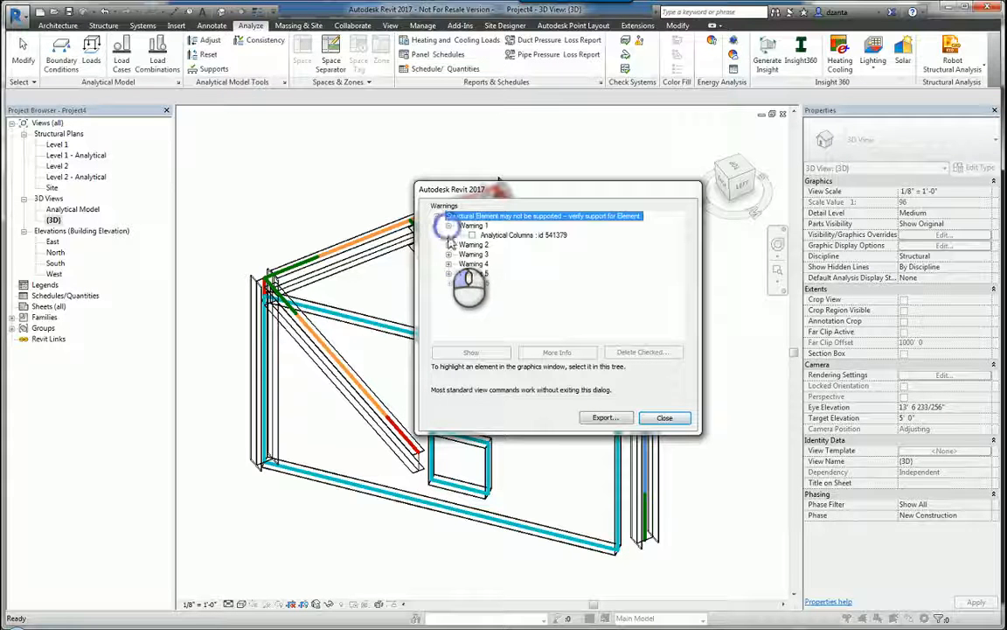
{"action": "left_click", "coordinate": [522, 234]}
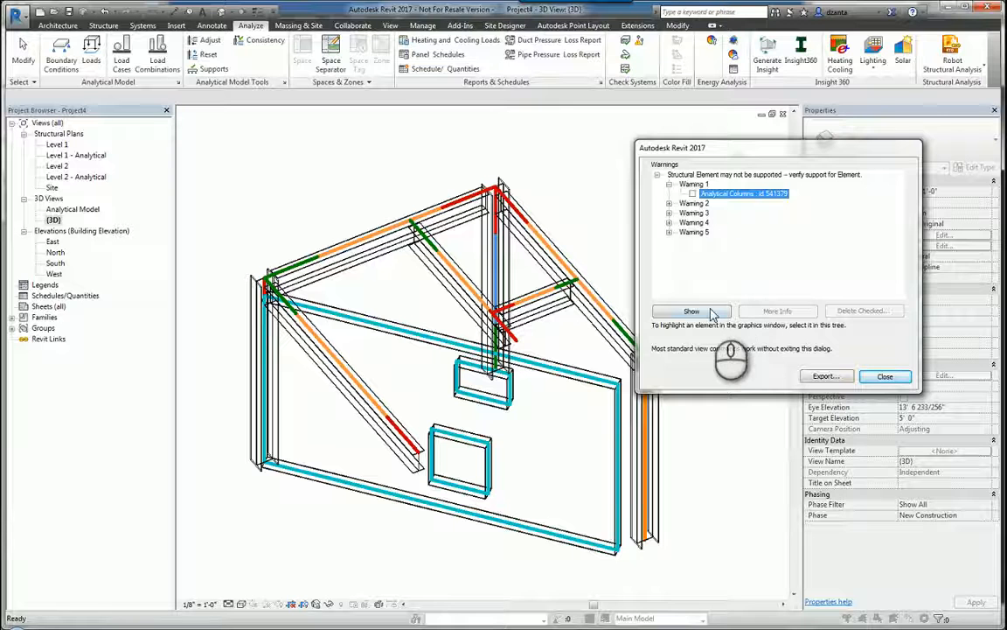
{"action": "left_click", "coordinate": [692, 310]}
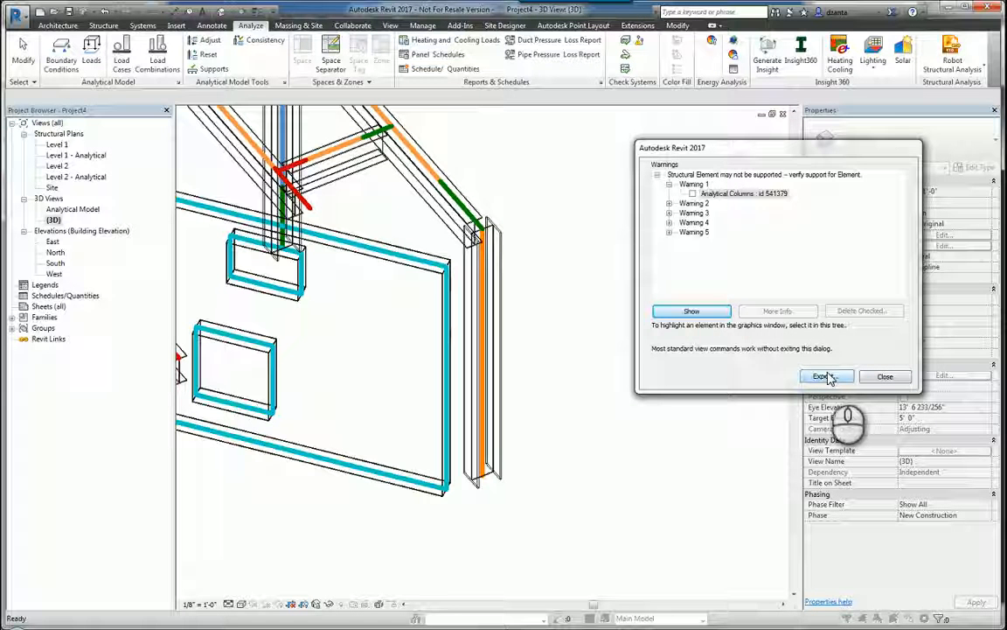
{"action": "left_click", "coordinate": [884, 376]}
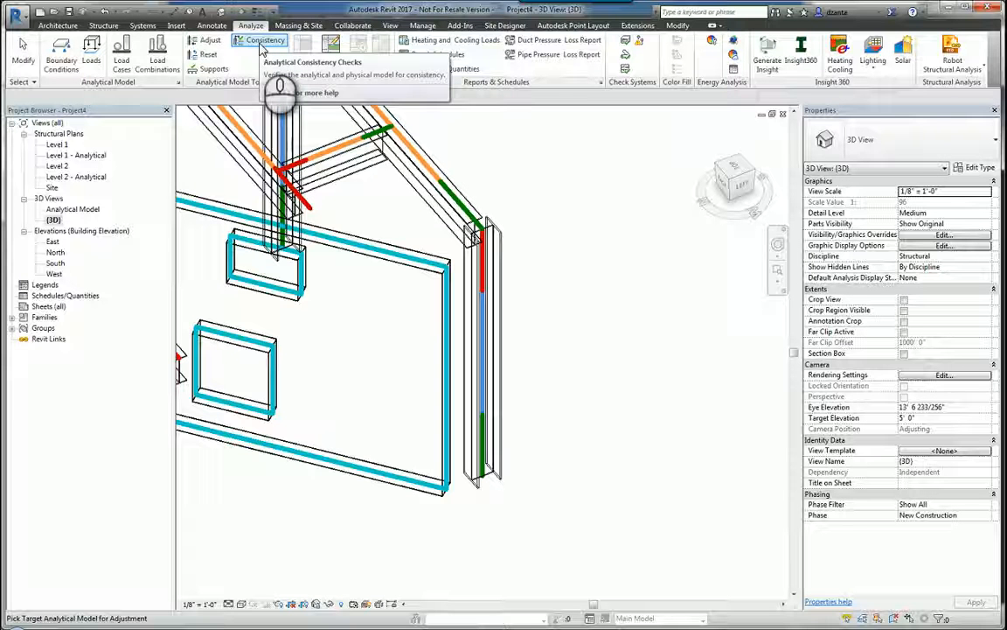
Step: Run the Consistency check and open its warnings dialog listing one warning
{"action": "left_click", "coordinate": [265, 40]}
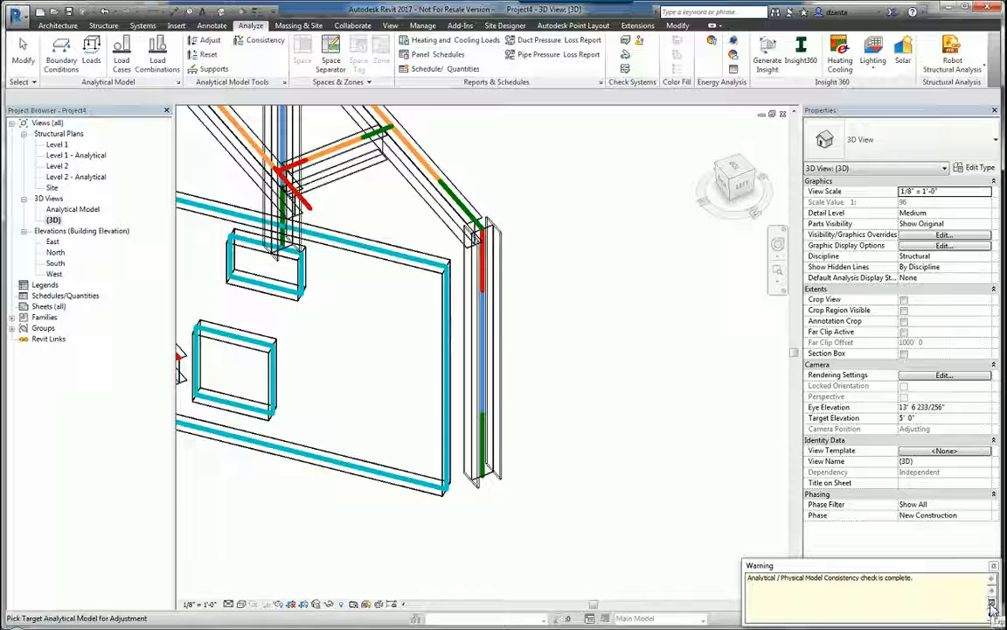
{"action": "left_click", "coordinate": [990, 603]}
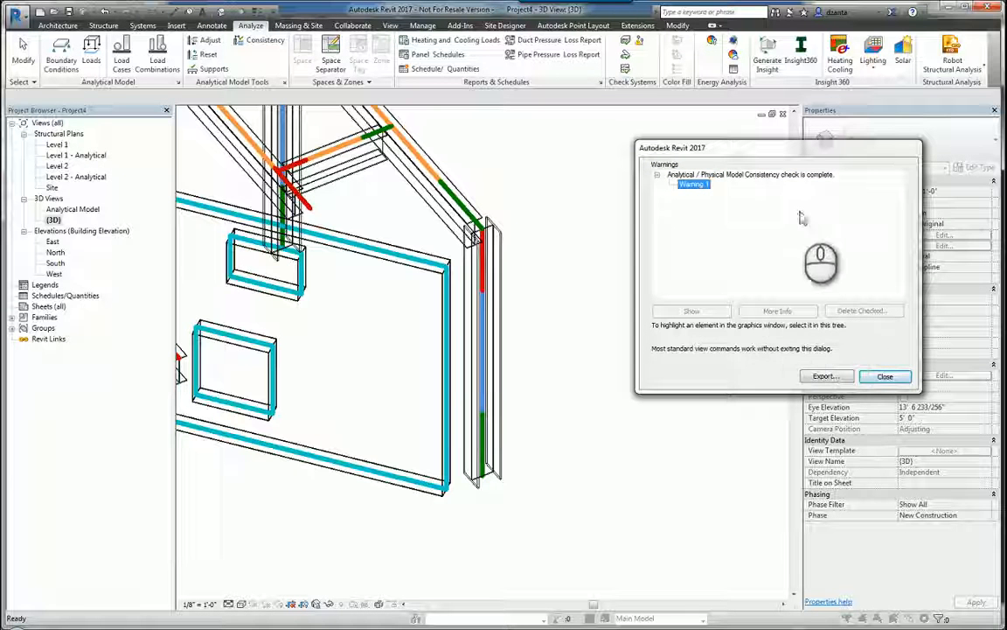
{"action": "mouse_move", "coordinate": [730, 201]}
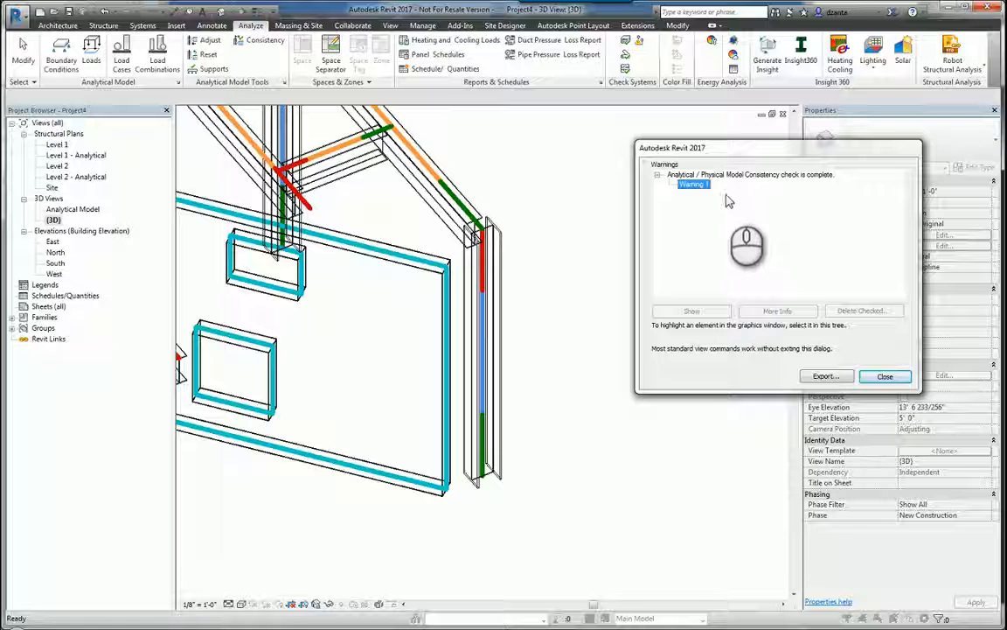